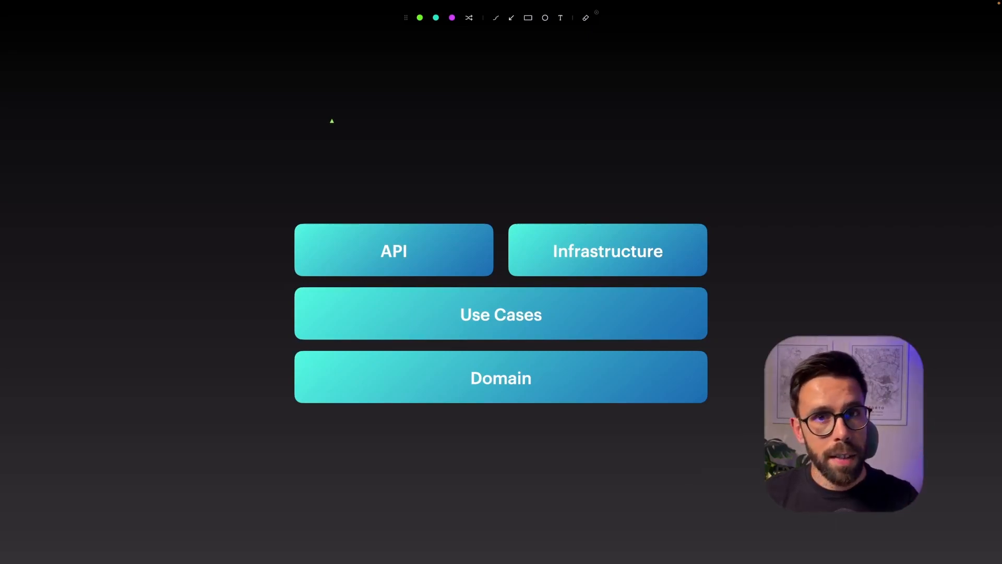
Resize the Solution Explorer to show TaskManagement's Areas, Projects and ToDos folders
left_click_drag(338, 136, 361, 223)
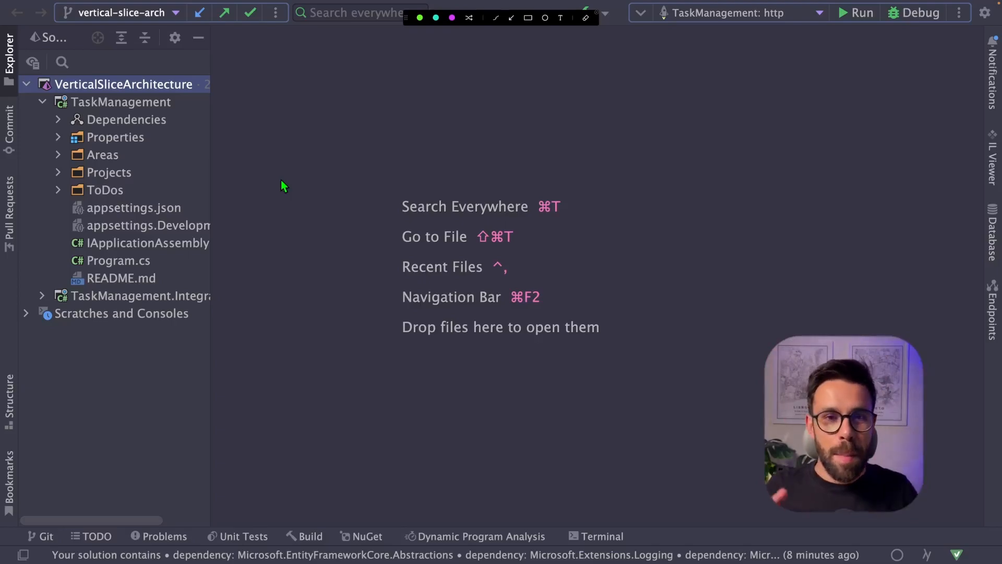
mouse_move(273, 291)
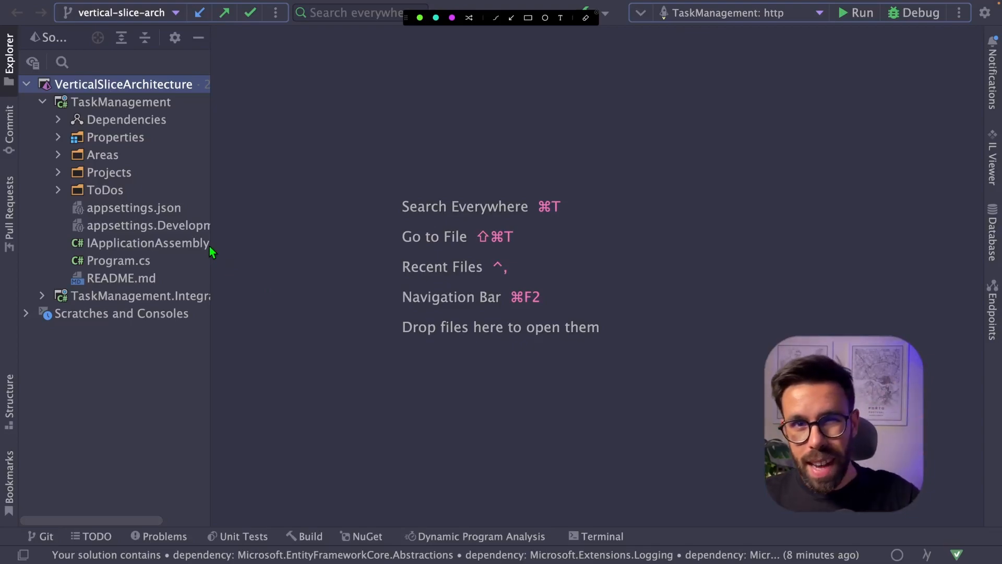
mouse_move(204, 217)
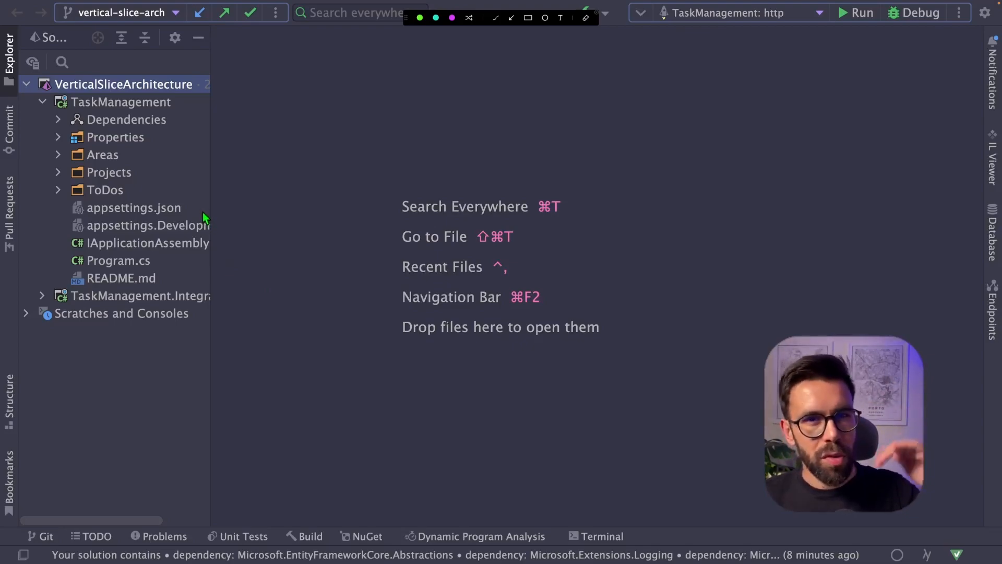
mouse_move(202, 249)
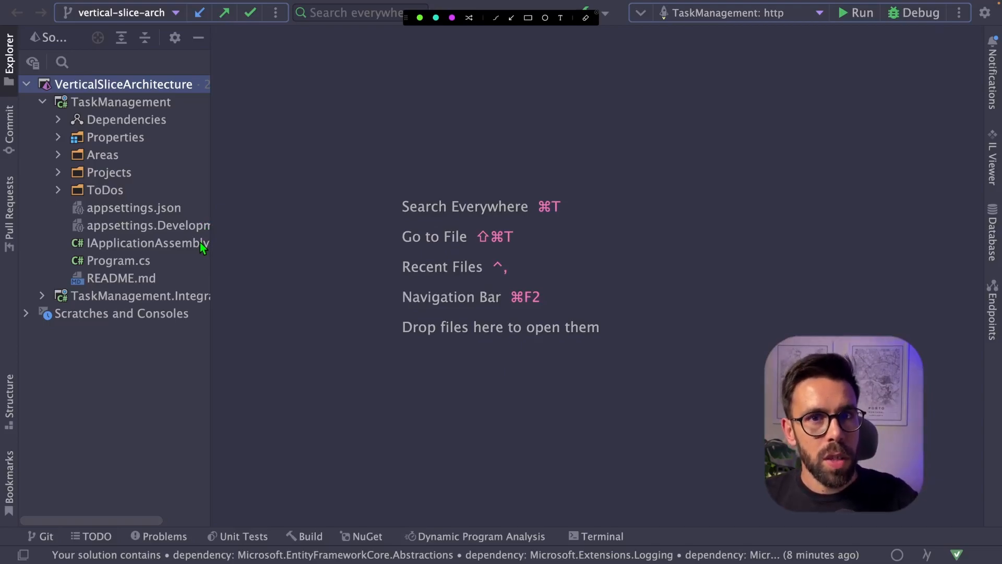
Expand the ToDos folder to reveal CompleteToDo, CreateToDo, Domain, GetToDos, Infrastructure and Setup.cs
left_click(105, 190)
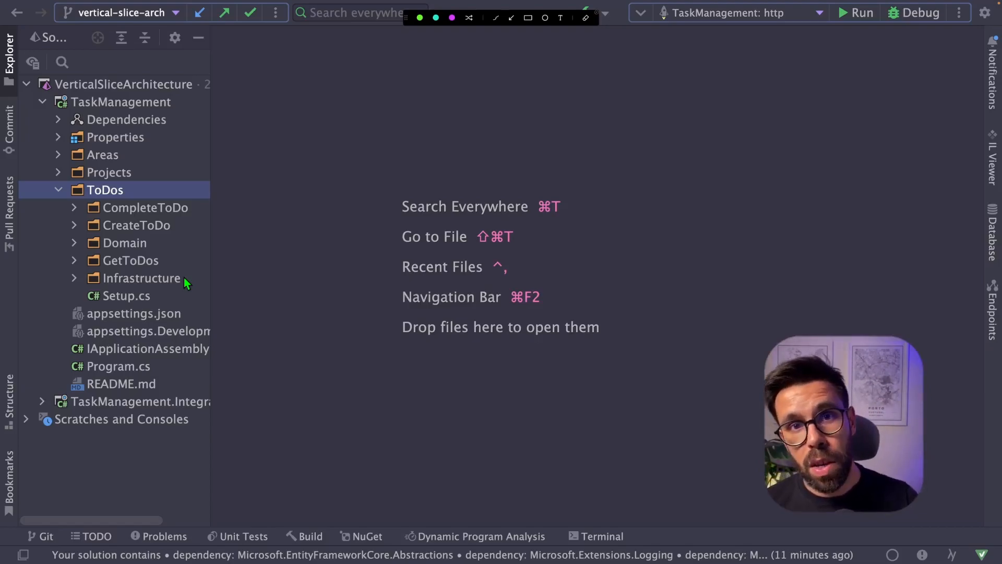
Show CreateToDo's Endpoint.cs with its POST /api/todos mapping in the editor
double_click(127, 295)
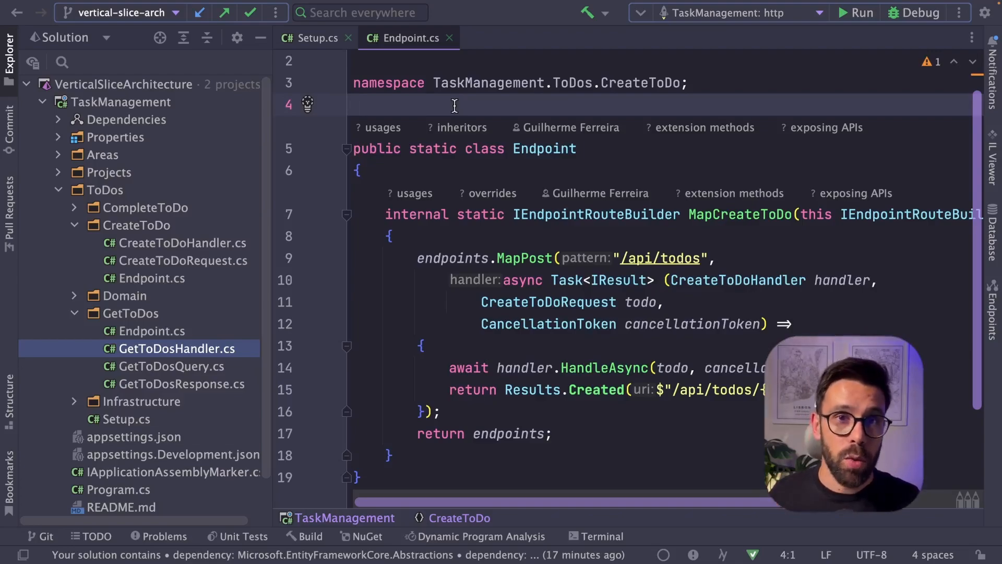
mouse_move(249, 314)
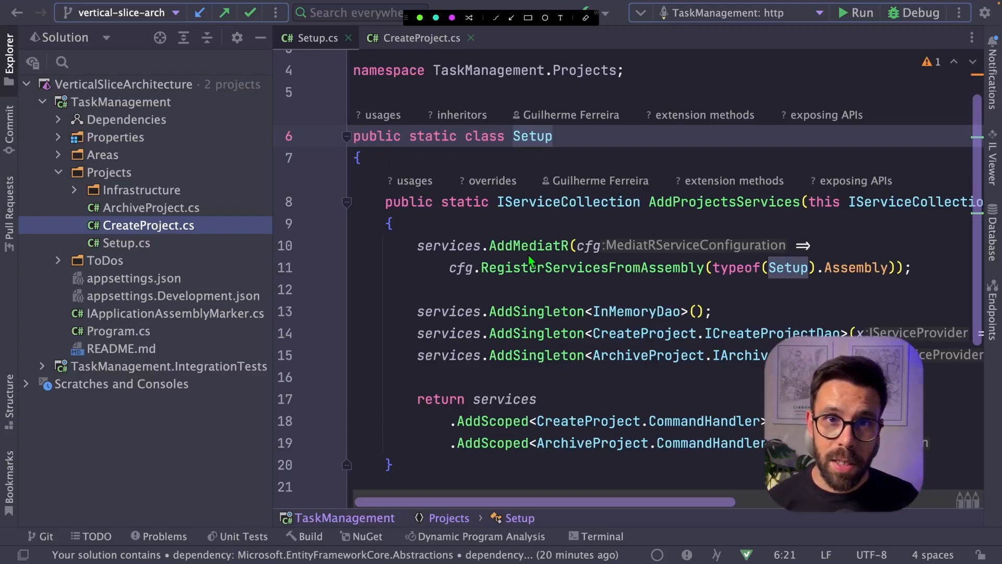
Switch to CreateProject.cs showing its CommandHandler, Command record and MapCreateProject POST endpoint
left_click(419, 38)
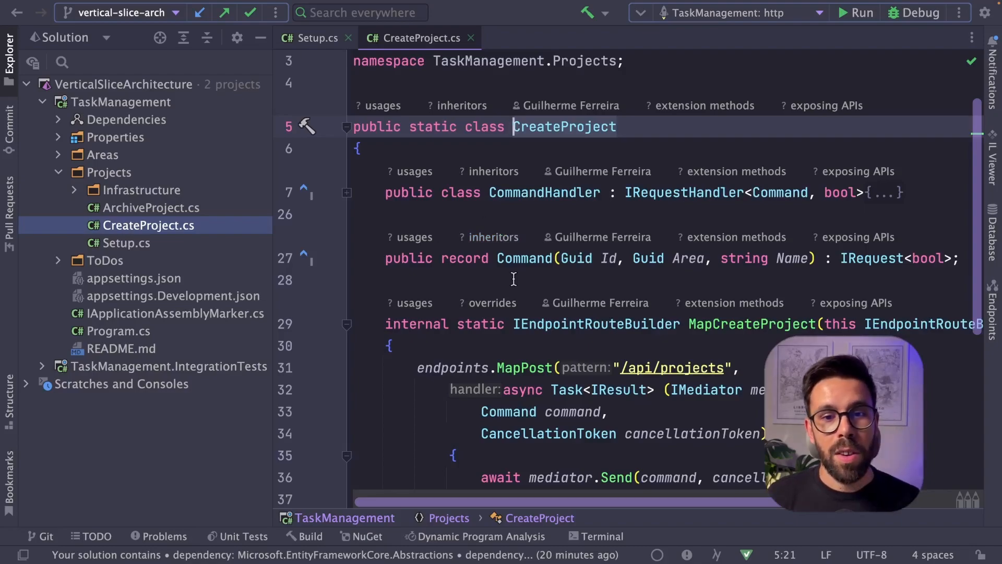
mouse_move(631, 339)
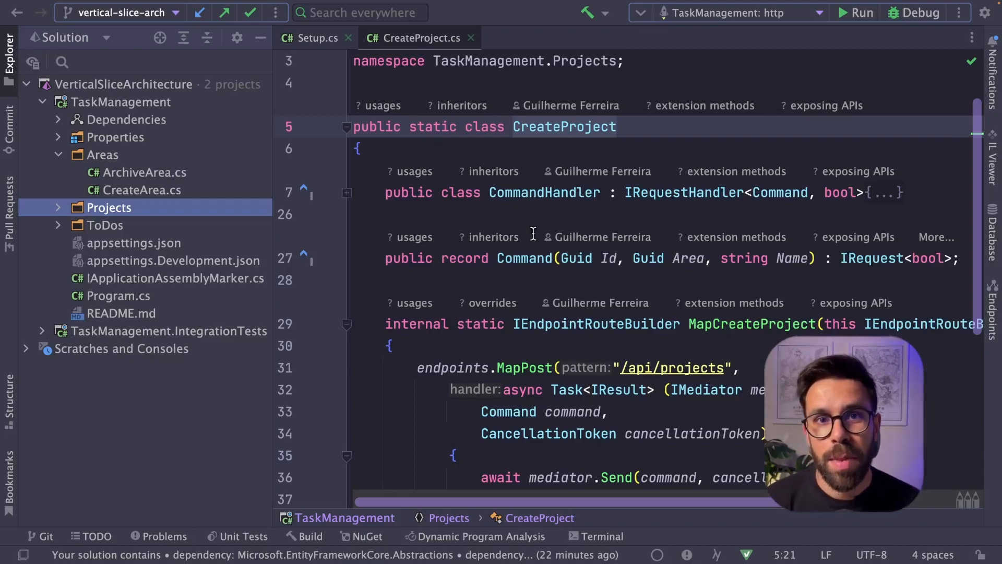
mouse_move(545, 192)
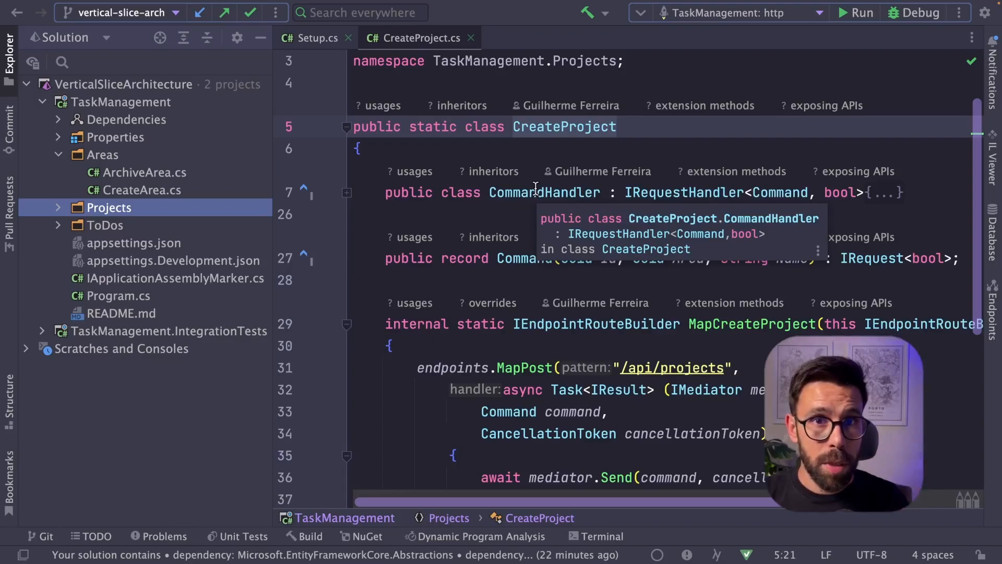